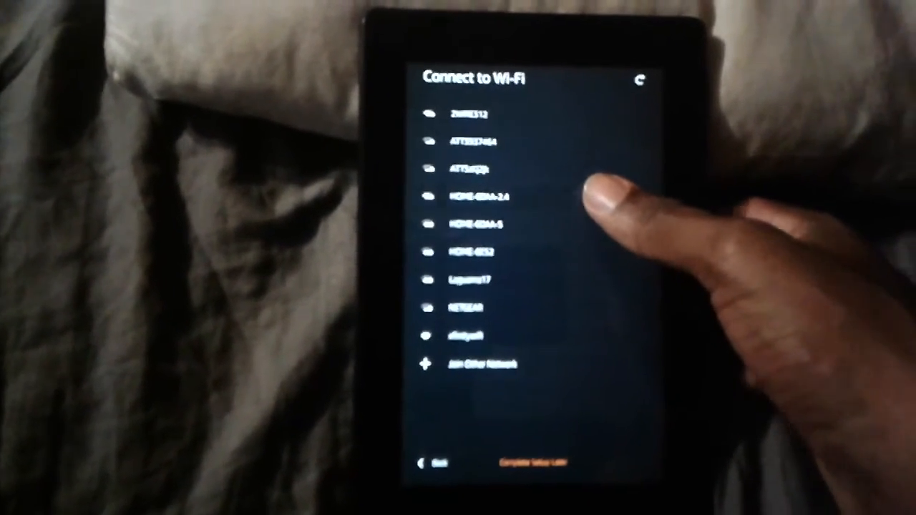
Step: Select the HOME-6DAA-2.4 network and bring up its password prompt
click(470, 197)
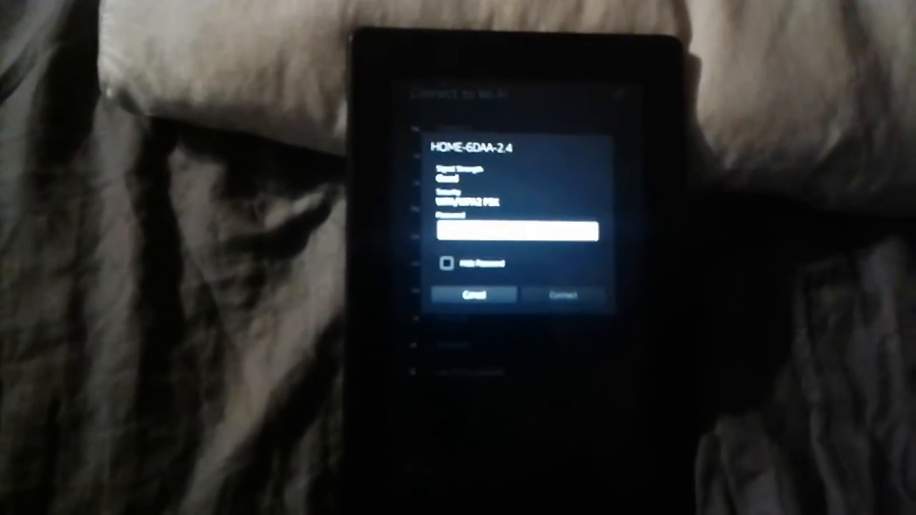
click(508, 232)
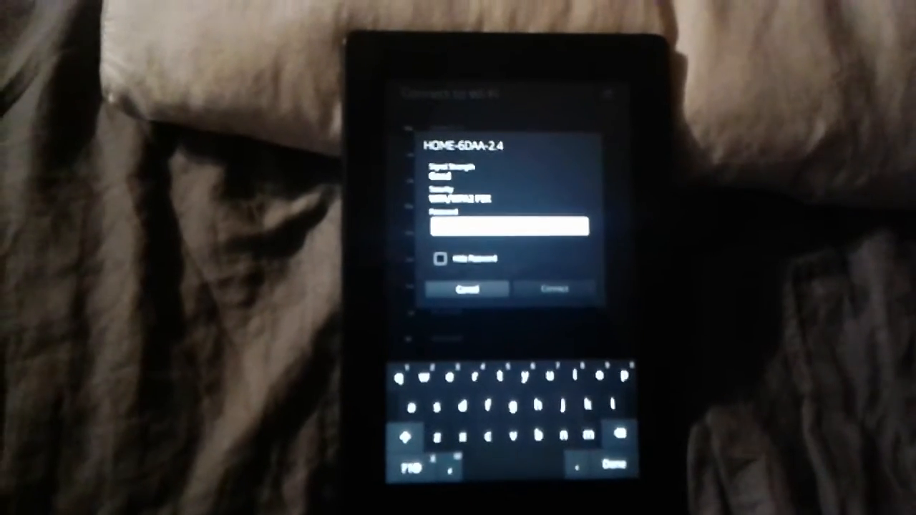